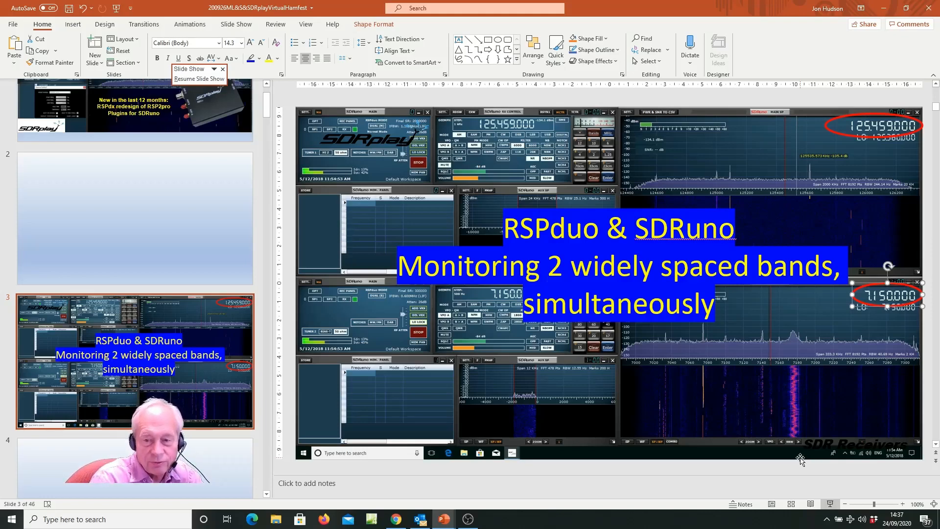
mouse_move(672, 379)
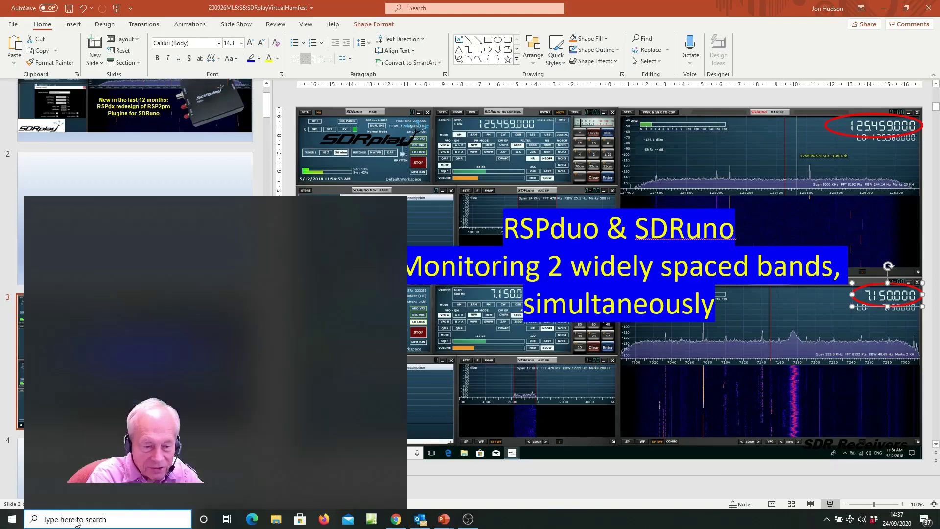
Search the Start menu for 'sdruno' and launch SDRuno, opening at 7,150.000 kHz
type("Snipping Tool")
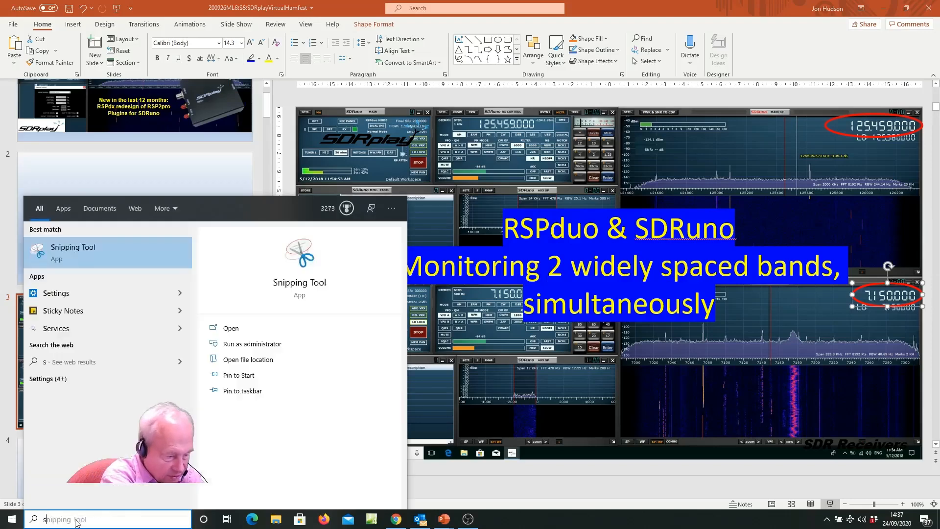
type("sdruno")
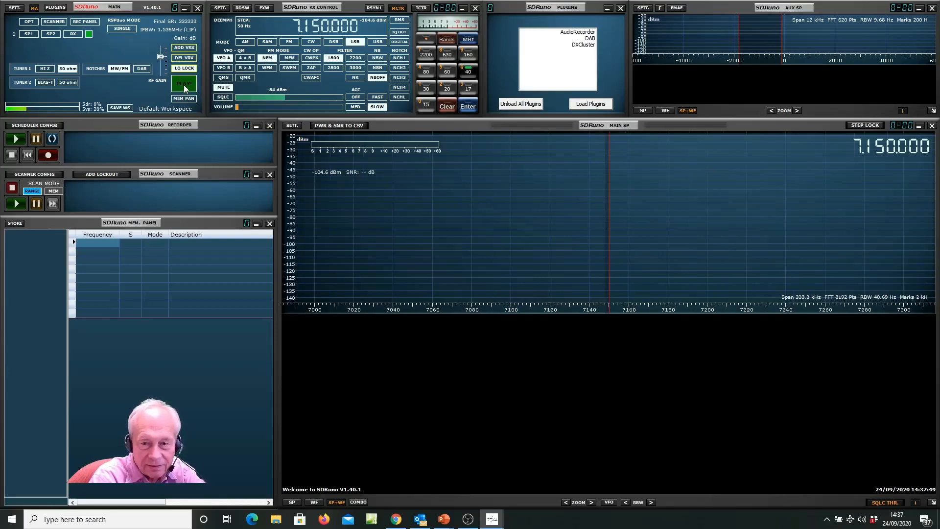
Start the receiver streaming from the RSPduo and tune to 7,135.150 kHz
left_click(184, 83)
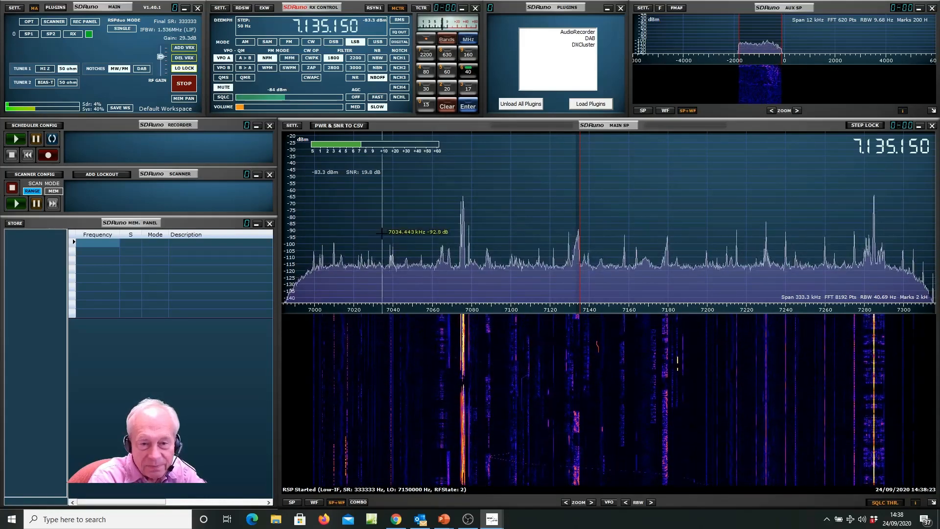
mouse_move(622, 211)
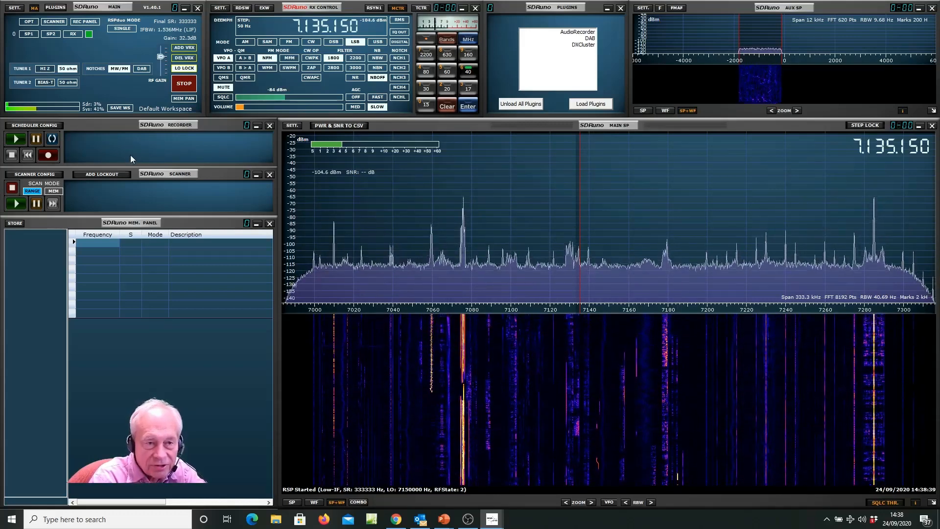
Apply the 'Top half of the screen' auto layout from SETT. to the receiver windows
left_click(10, 8)
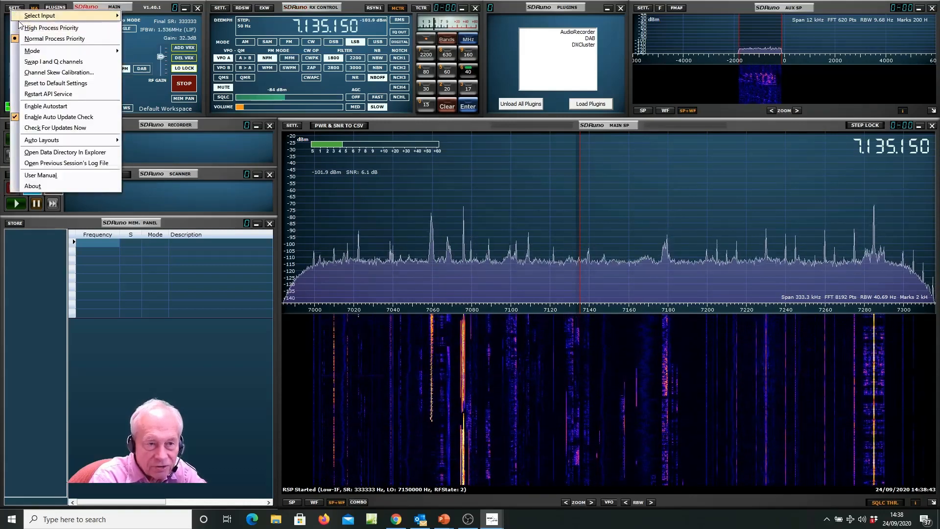
mouse_move(43, 140)
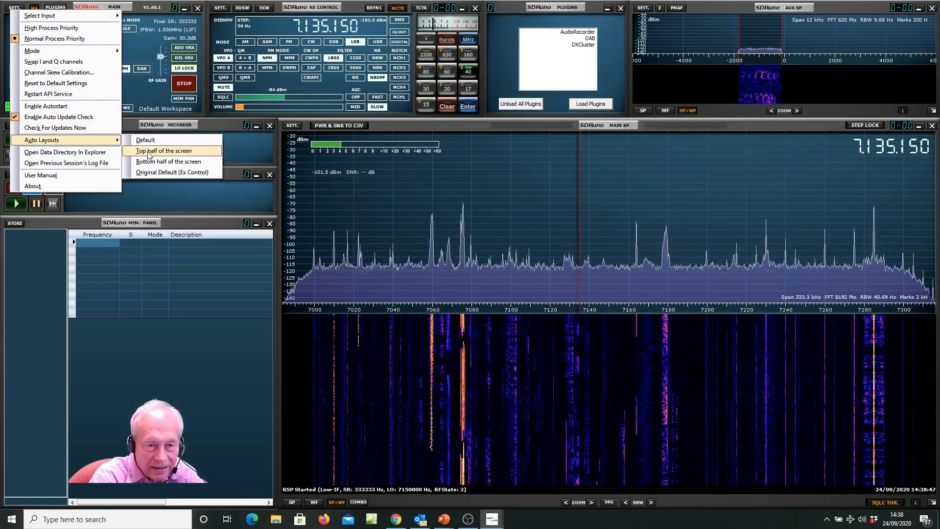
left_click(168, 151)
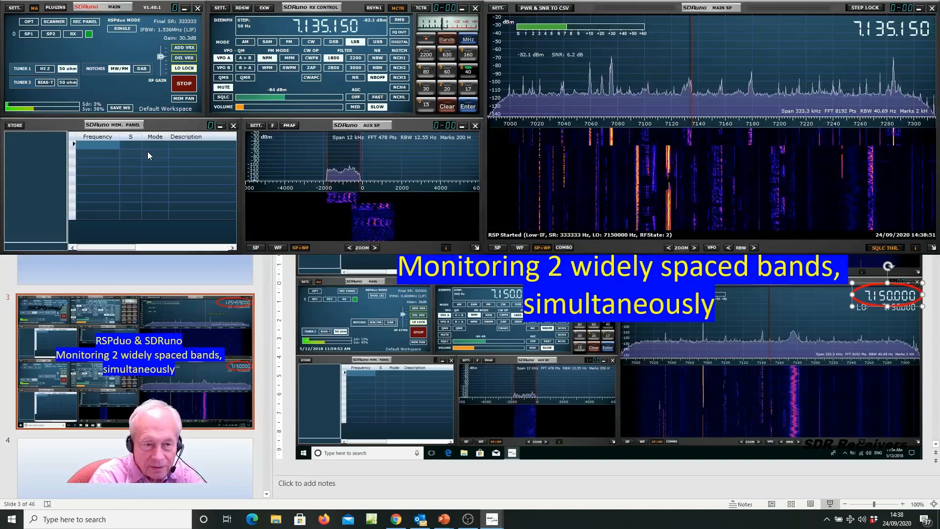
Launch a second SDRuno from taskbar search and answer No to 'No RSPs found'
left_click(11, 518)
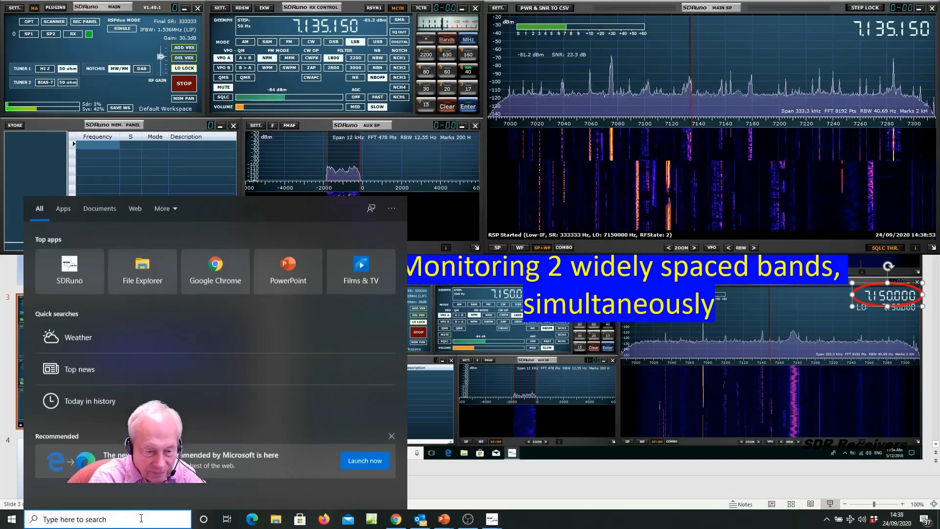
type("sdruno")
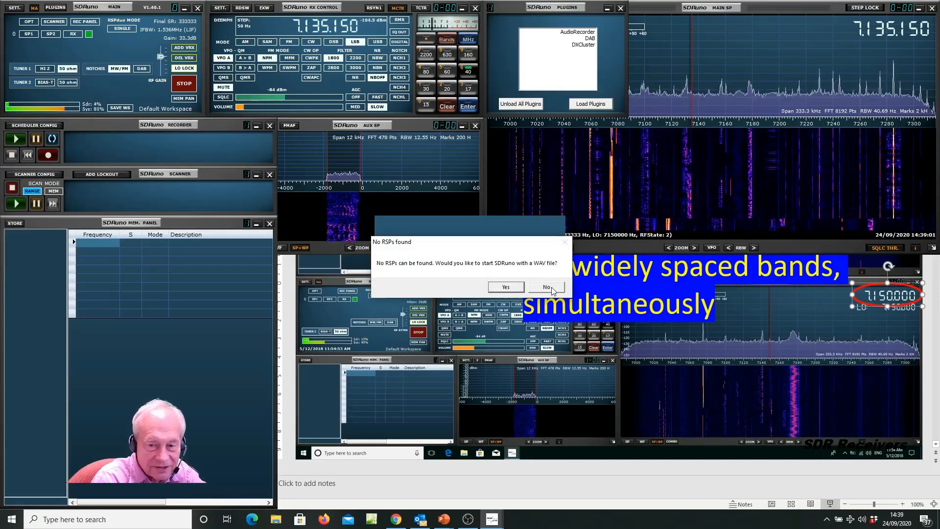
left_click(545, 287)
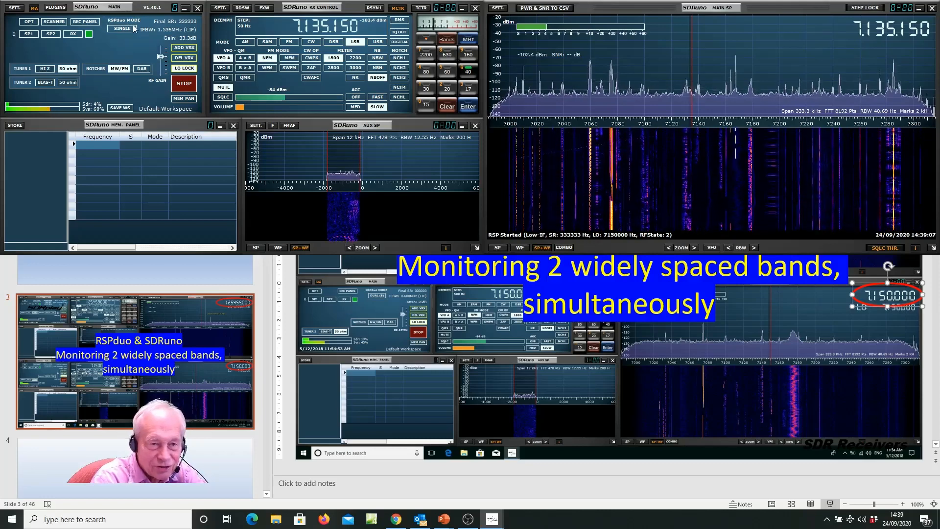
mouse_move(125, 28)
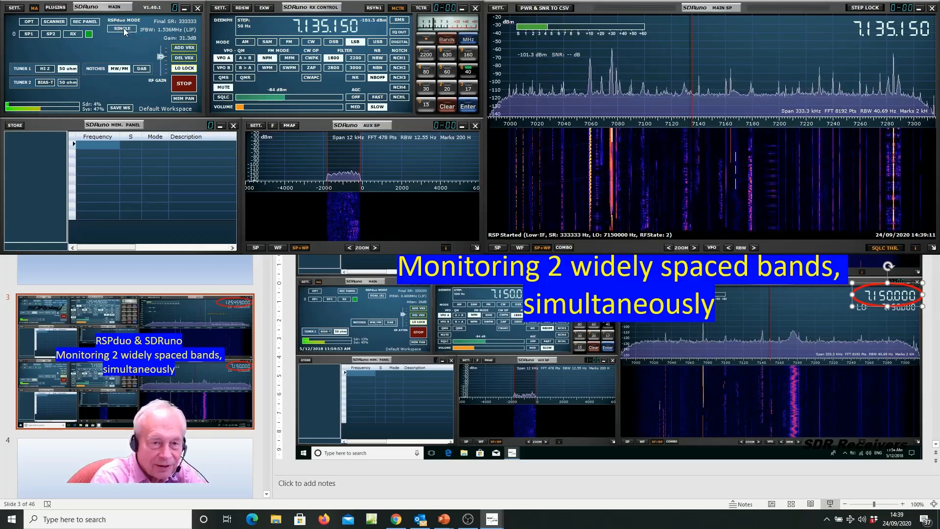
Switch the RSPduo from SINGLE to Dual Tuner (master) mode at a 2 MHz span
left_click(117, 31)
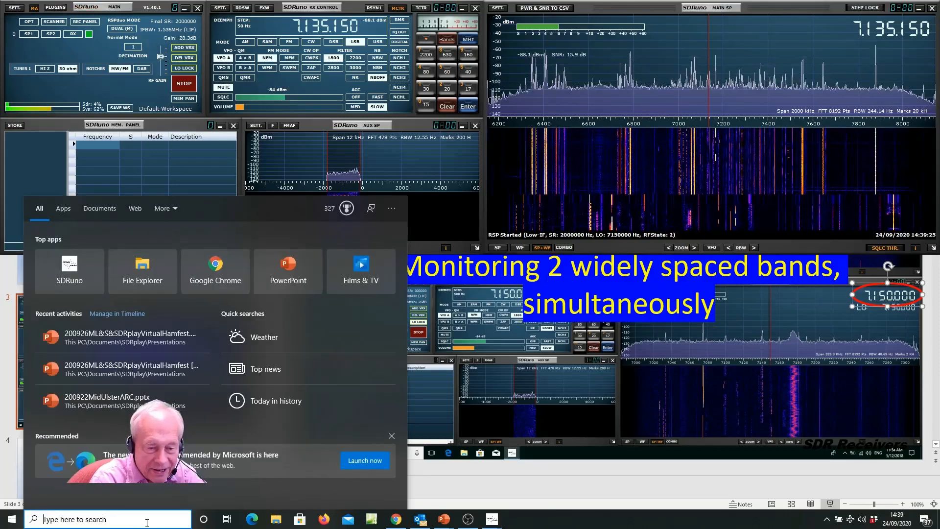
Launch another SDRuno instance via search, opening on tuner 2 at 3,500.000 kHz
type("sdruno")
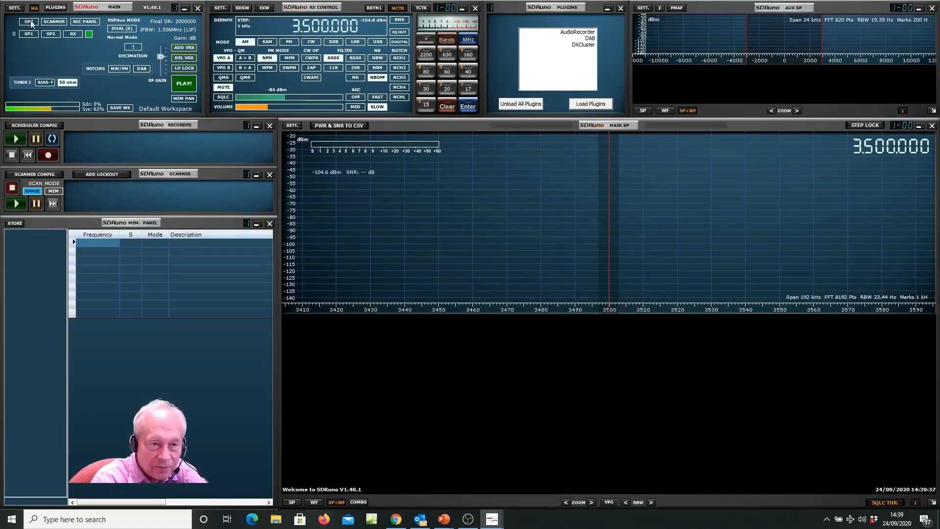
Apply the 'Bottom half of the screen' auto layout to the second instance from OPT
left_click(27, 22)
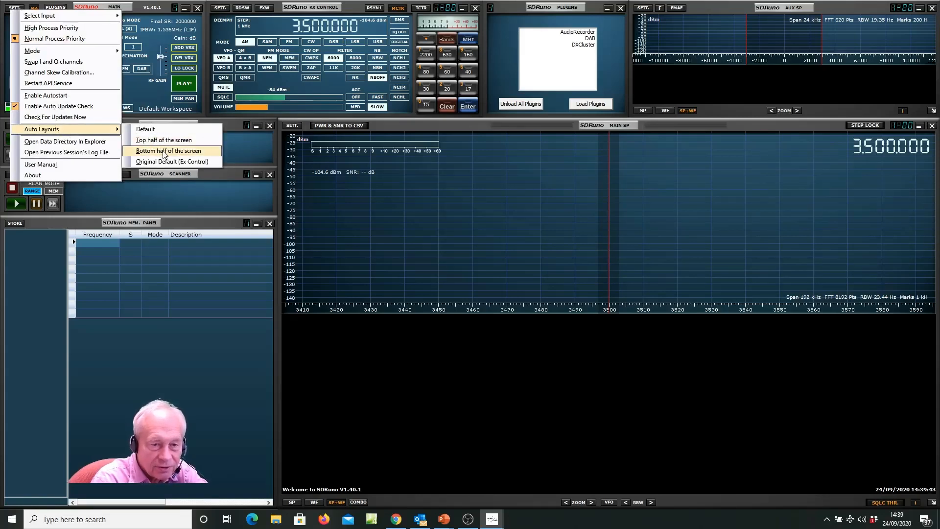
left_click(171, 150)
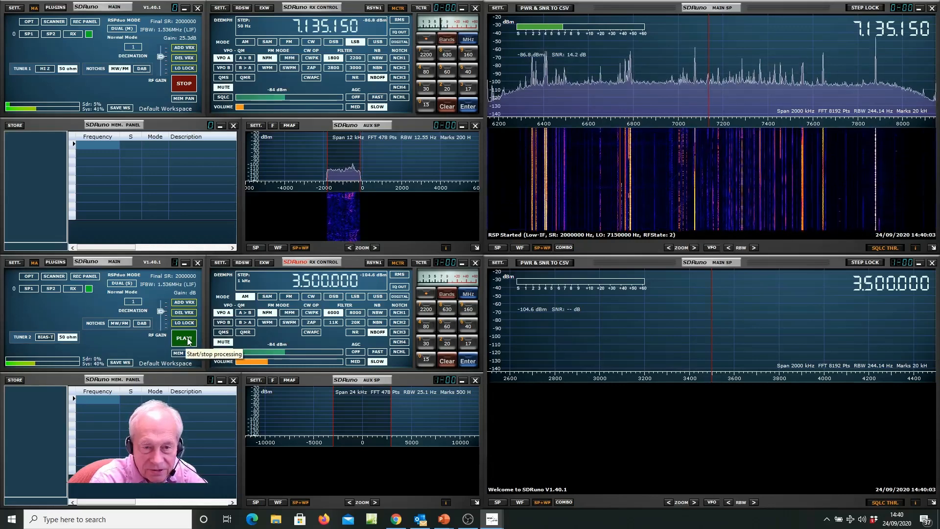
Start the lower instance playing on the second tuner, showing 20 m at 14,221.500 kHz
left_click(184, 338)
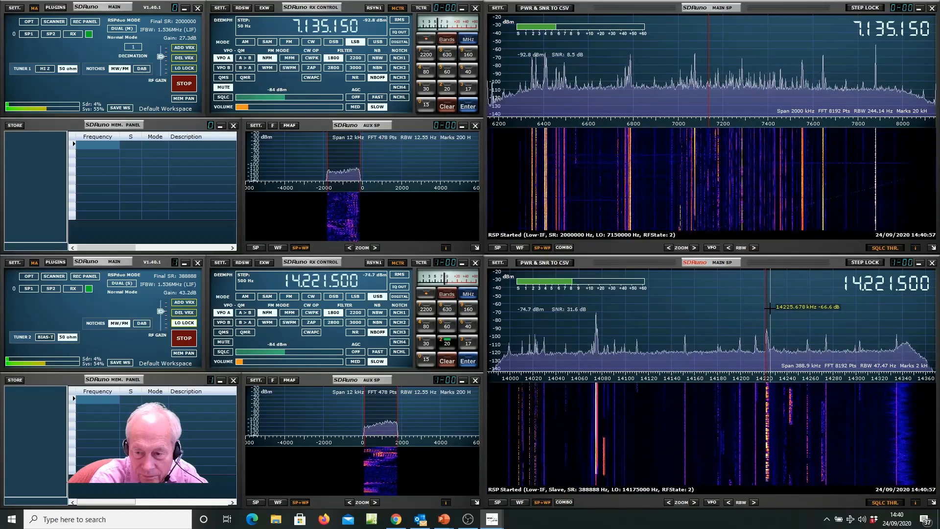
Tune the lower receiver from its spectrum display, ending at 128,427.000 kHz
left_click(245, 280)
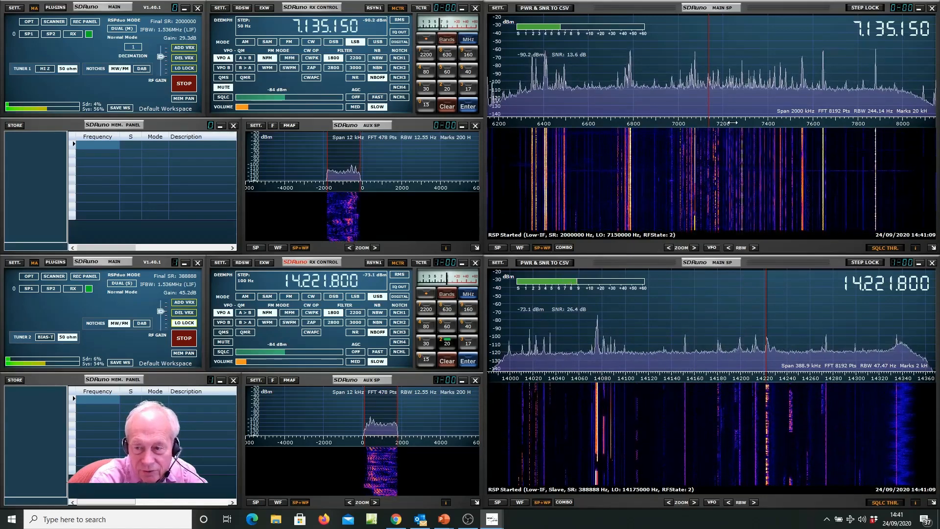
left_click(446, 294)
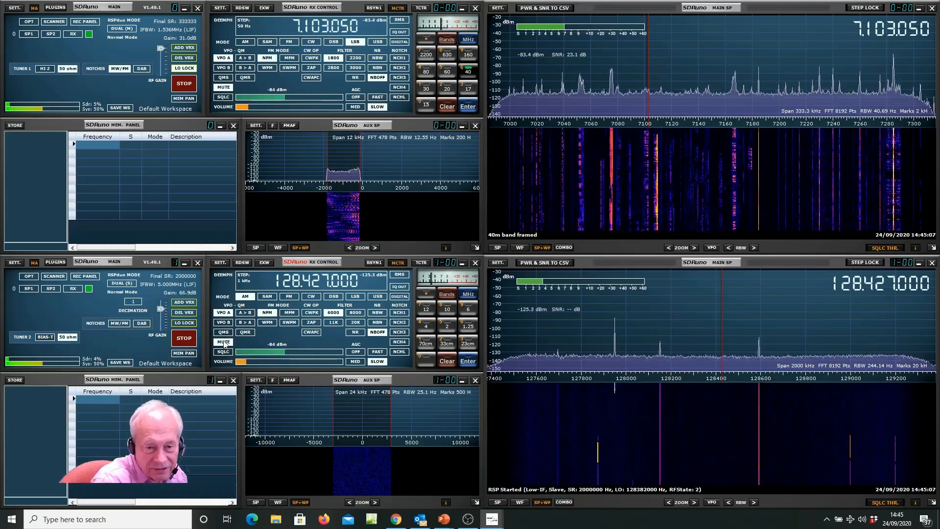
mouse_move(224, 342)
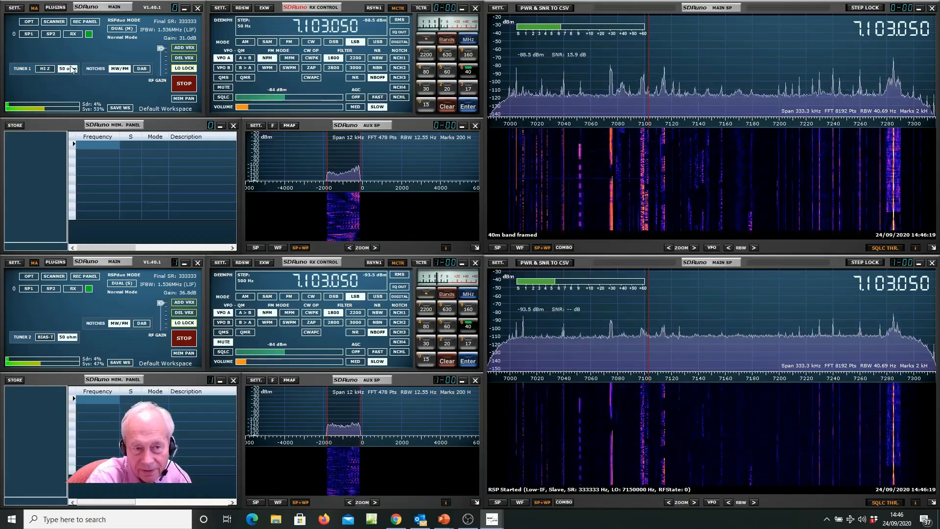
mouse_move(72, 71)
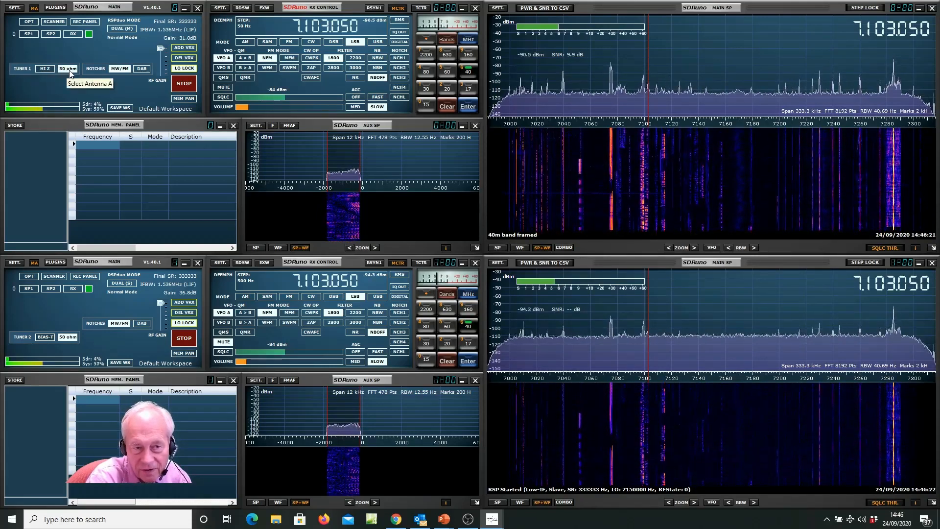